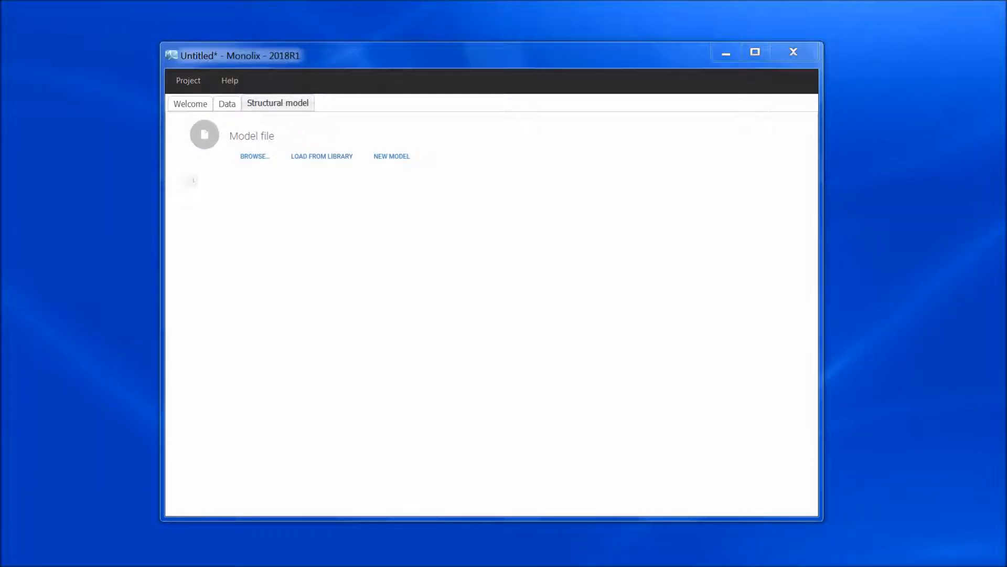
mouse_move(279, 82)
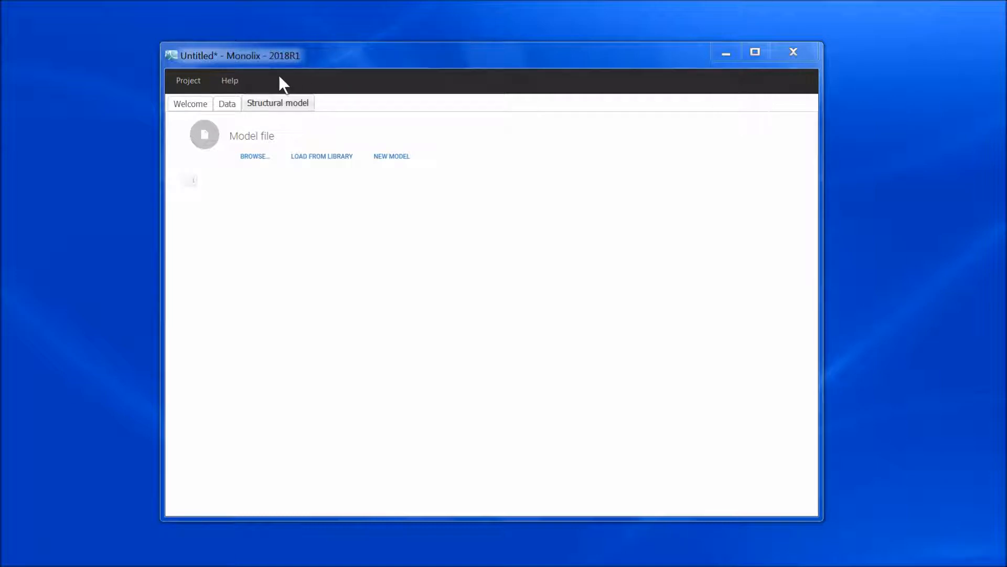
mouse_move(351, 102)
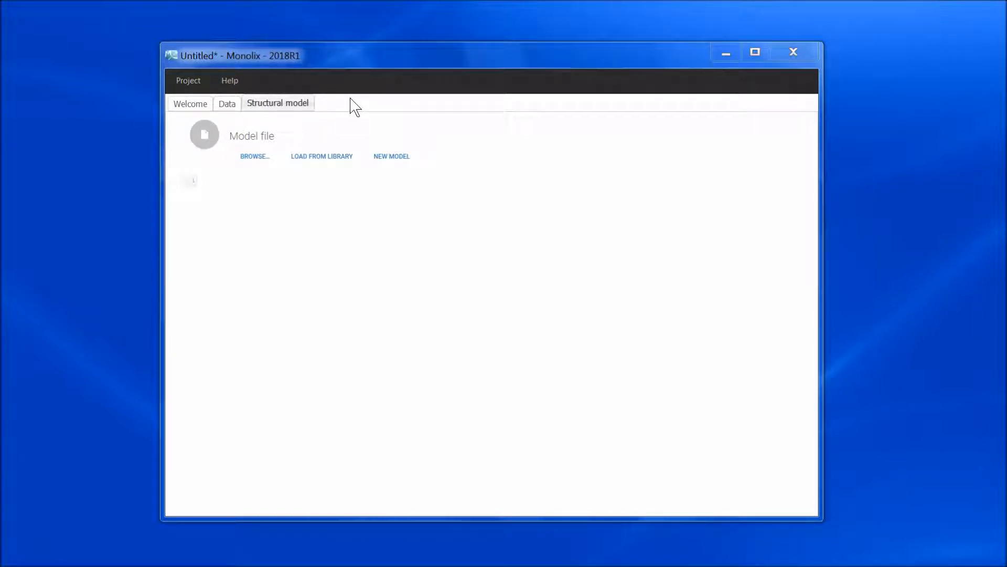
Open the structural model library showing PK, PD, PKPD, TMDD and TTE categories.
click(322, 156)
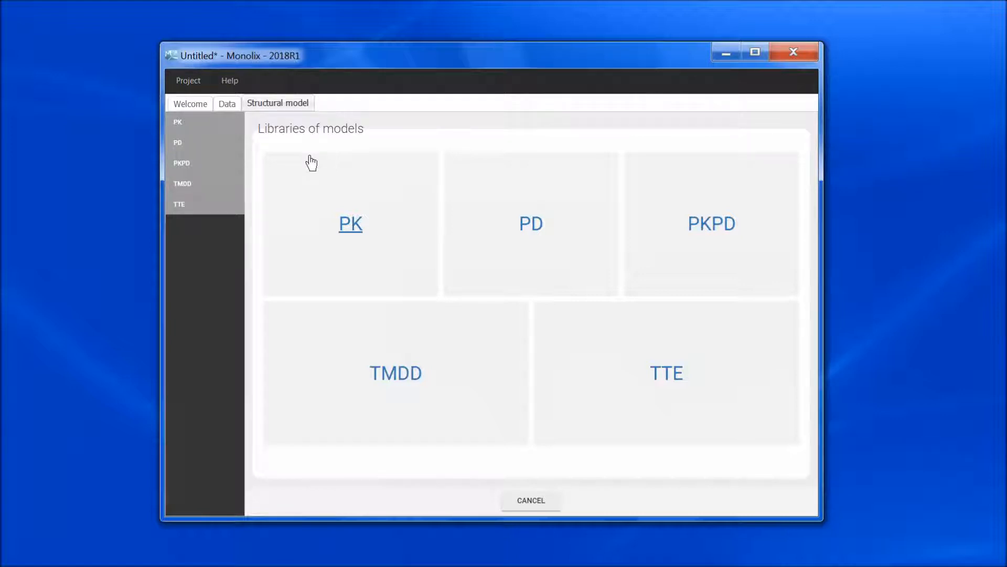
mouse_move(372, 256)
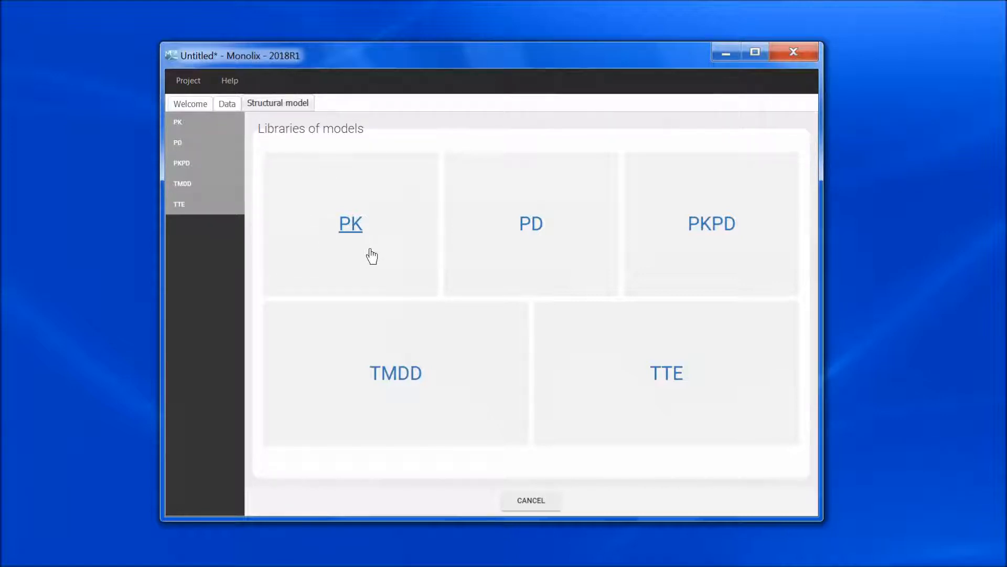
mouse_move(632, 260)
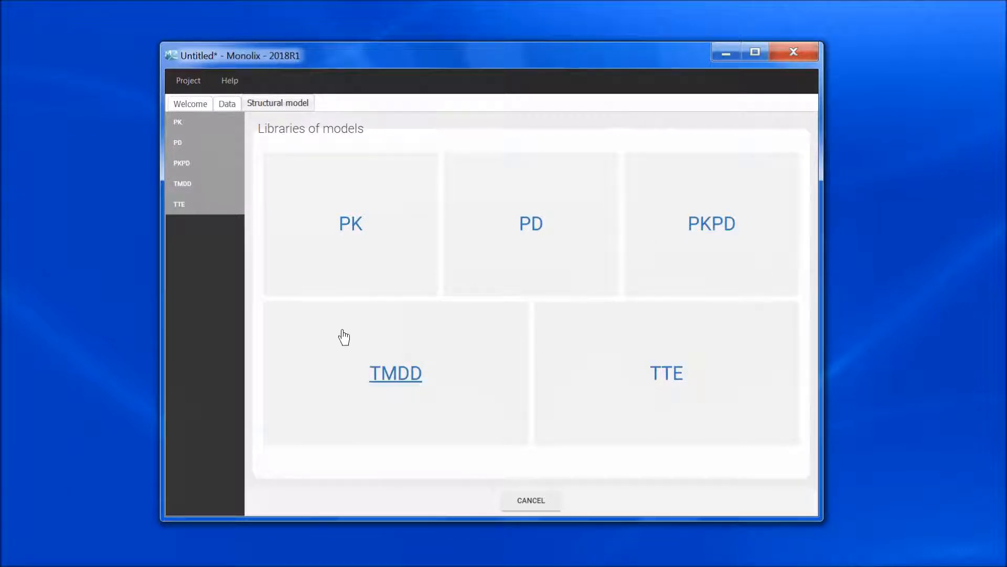
mouse_move(473, 414)
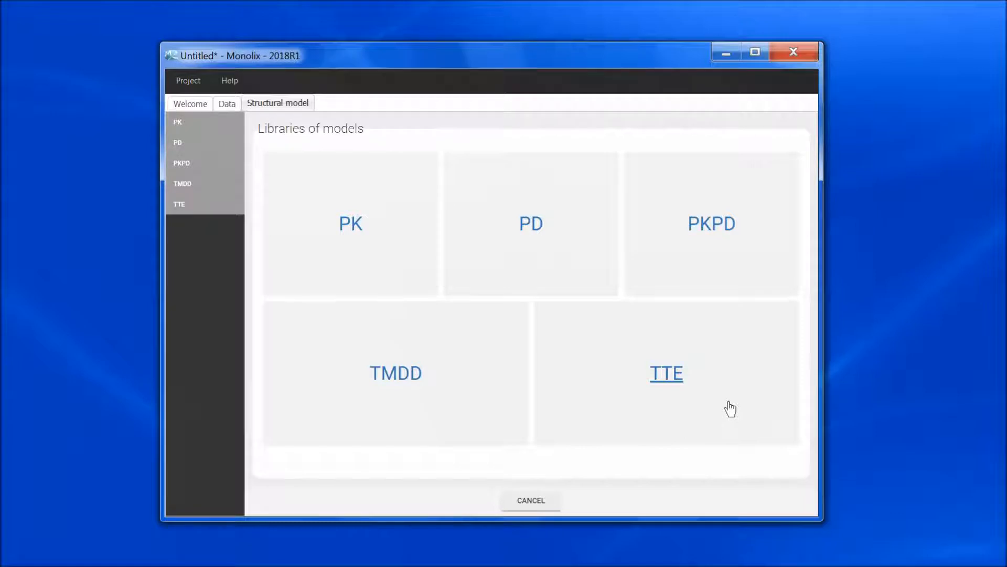
mouse_move(720, 409)
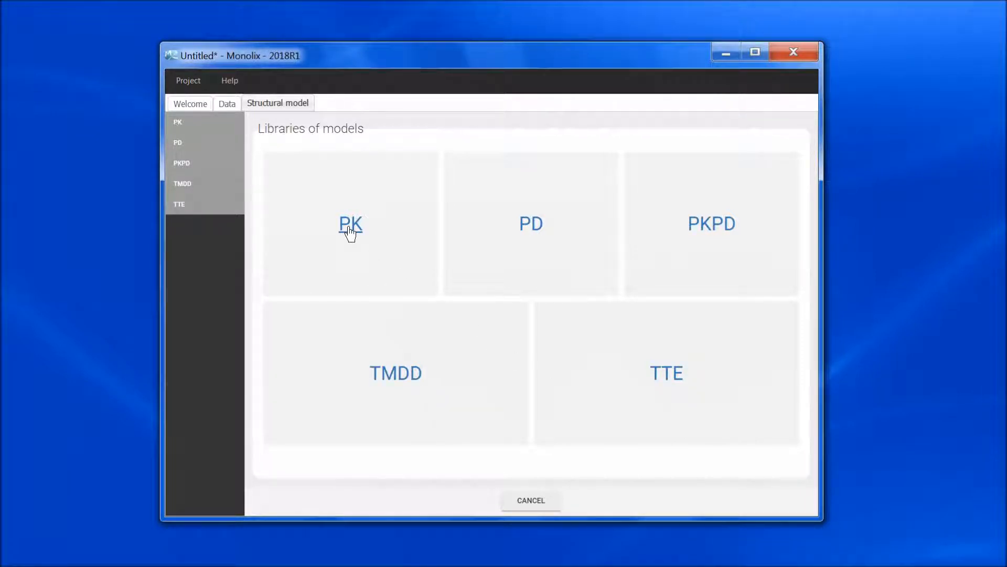
Open the PK category to list the bolus and infusion model files.
click(350, 226)
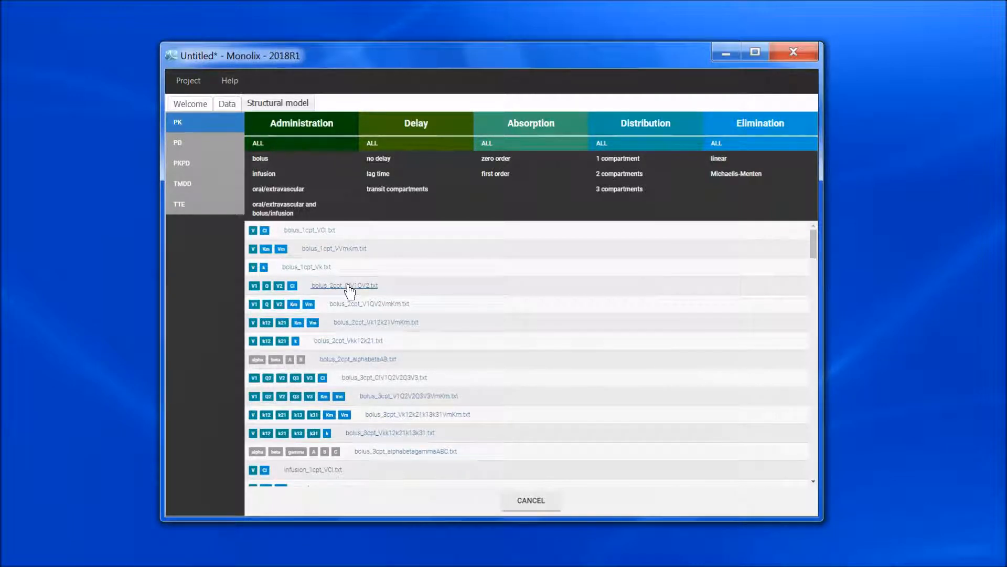
mouse_move(348, 289)
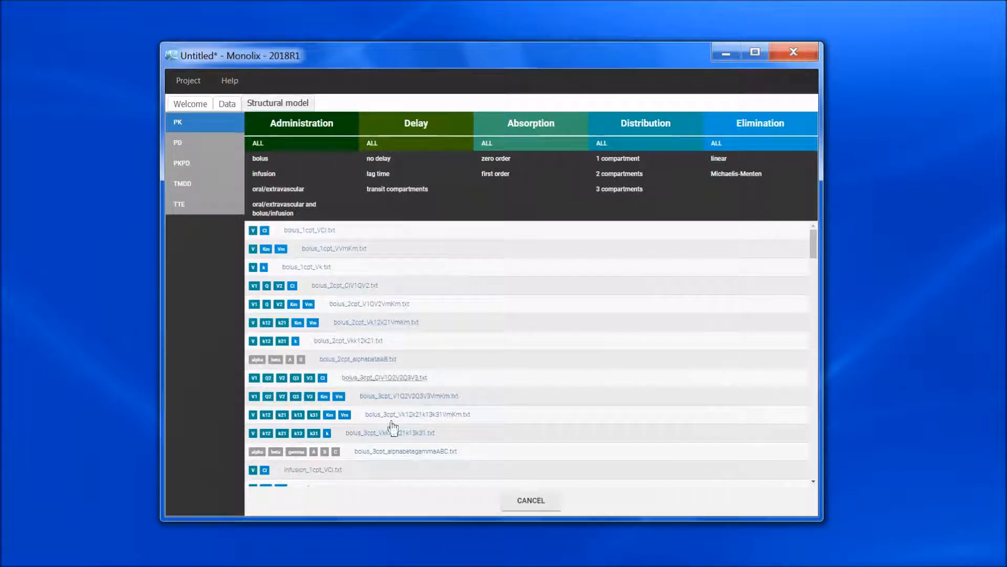
mouse_move(377, 352)
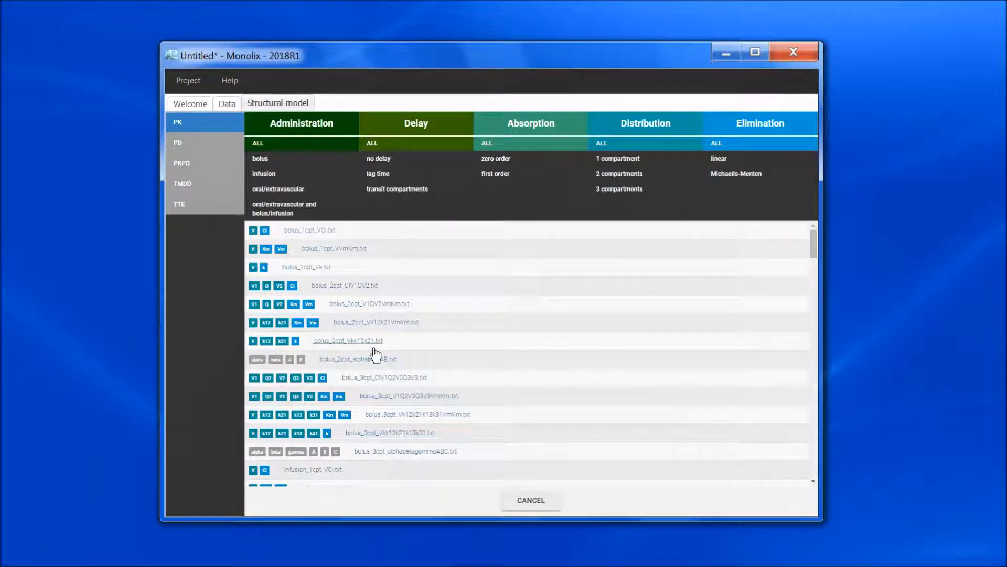
mouse_move(322, 248)
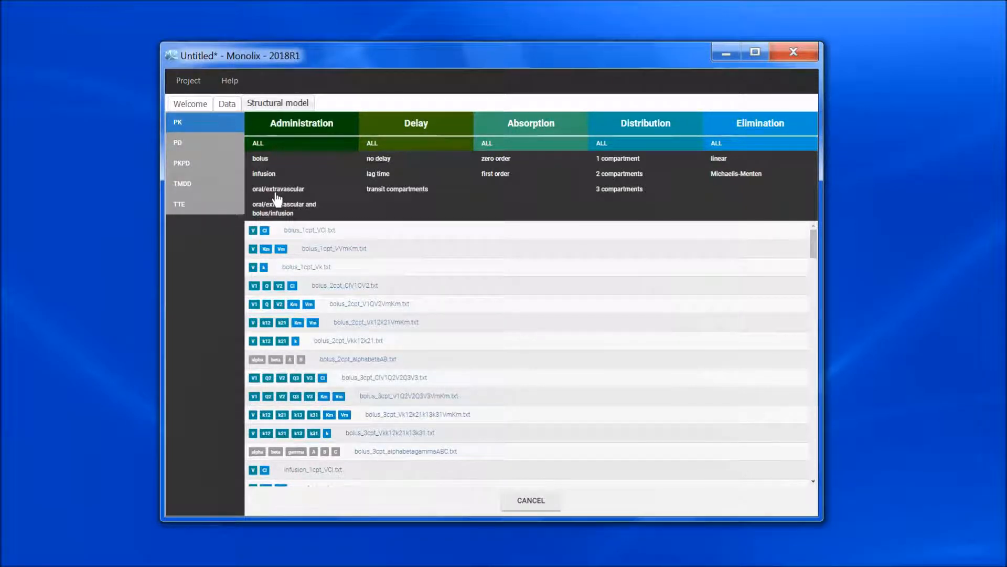
Filter PK models to oral, no delay, first-order absorption, one compartment, linear elimination.
click(278, 189)
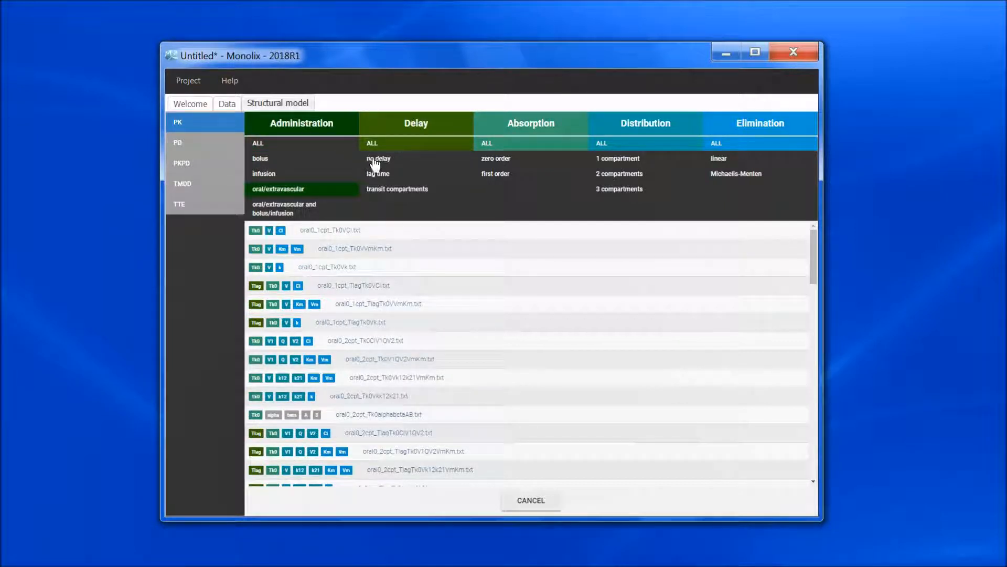
click(379, 158)
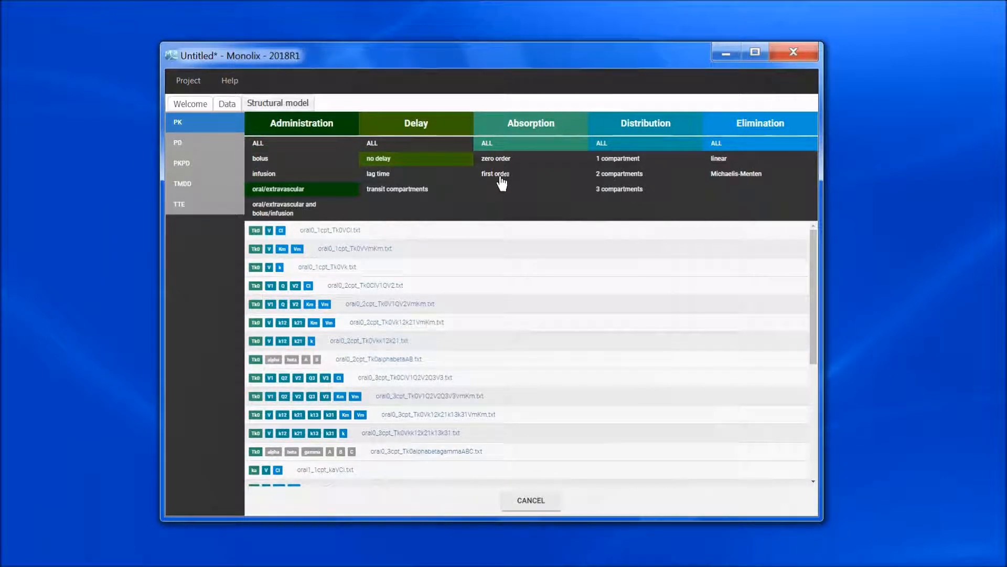
click(495, 173)
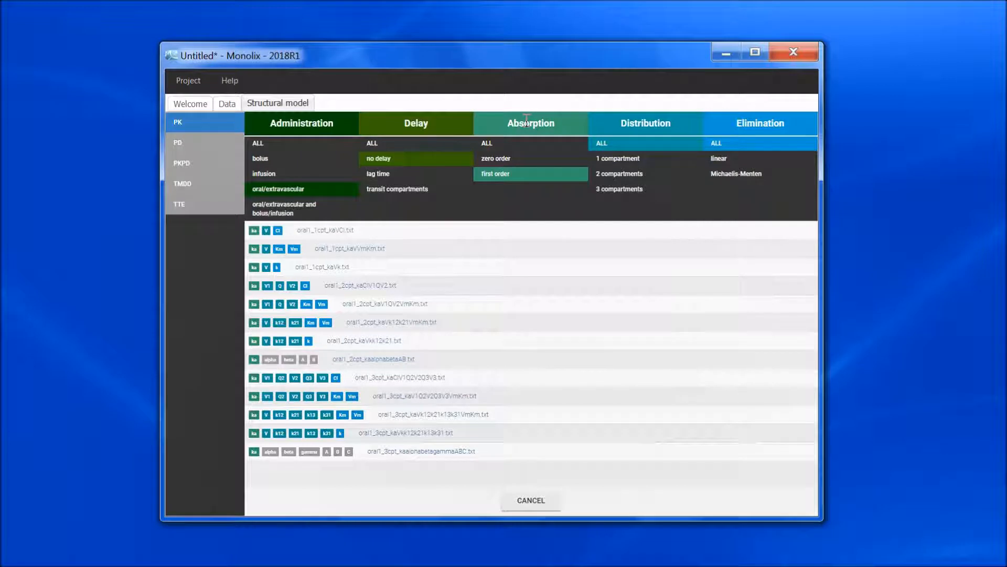
click(618, 158)
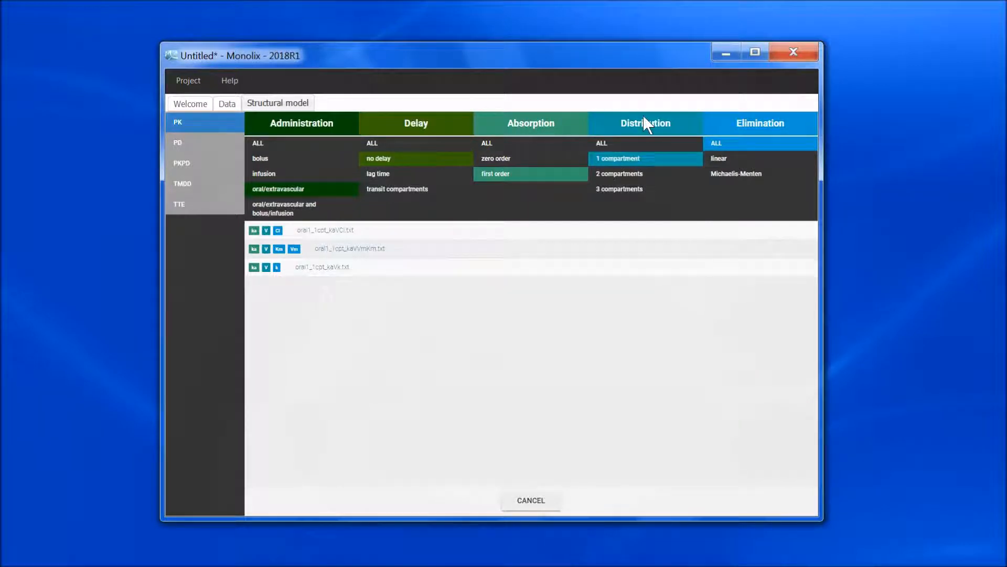
click(718, 158)
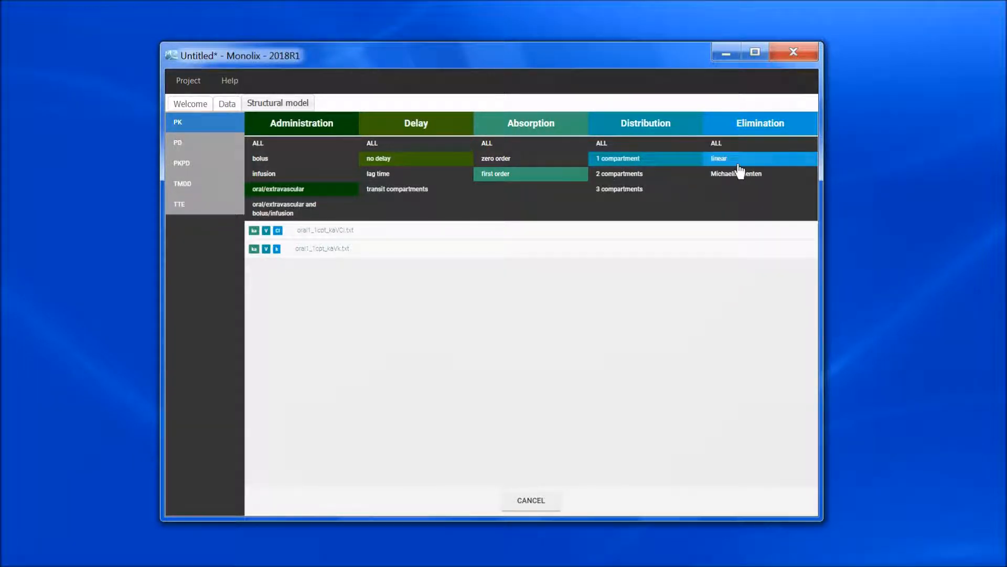
mouse_move(512, 199)
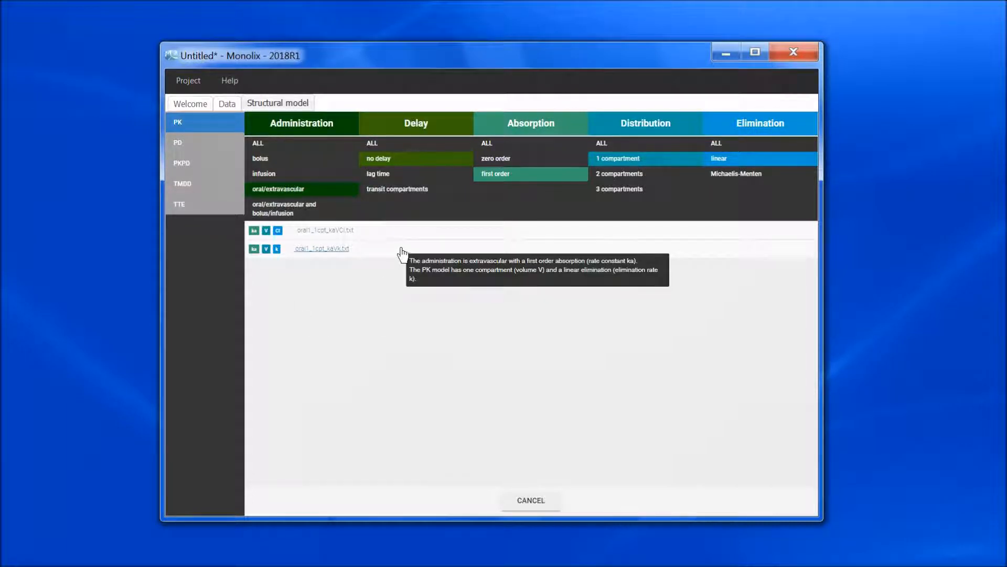
mouse_move(354, 306)
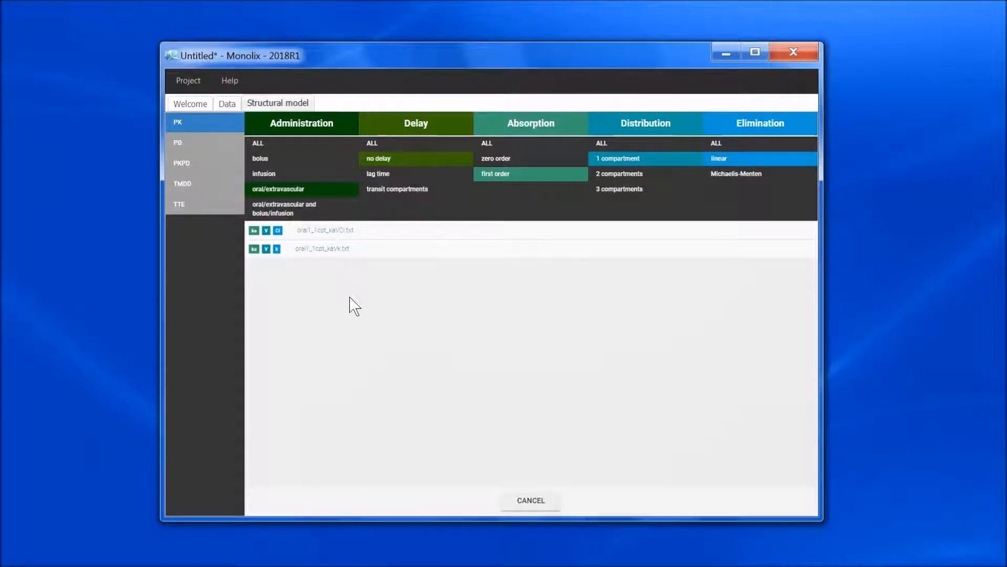
mouse_move(327, 270)
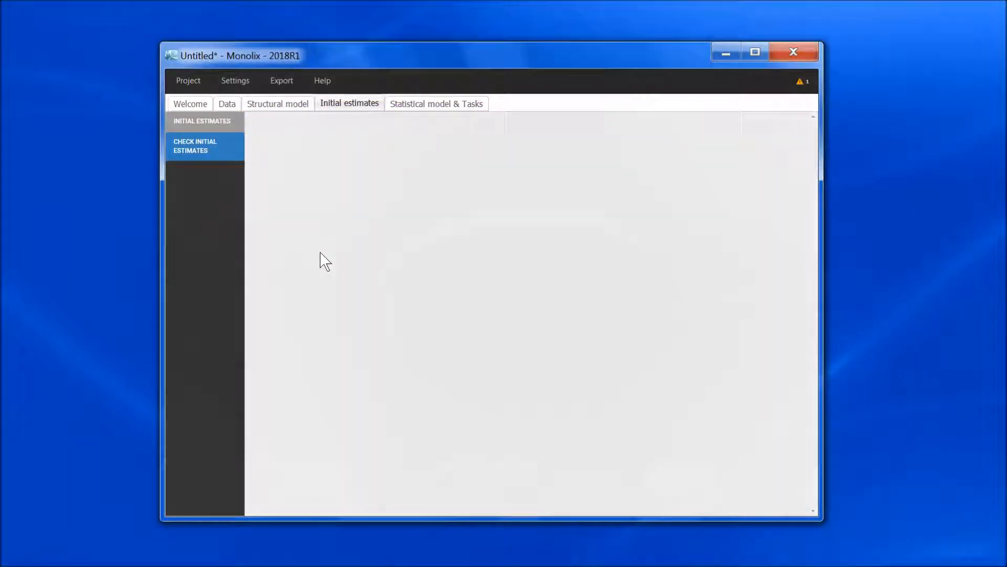
View the oral1_1cpt_kaVk.txt code with inputs ka, V, k and output Cc.
click(277, 103)
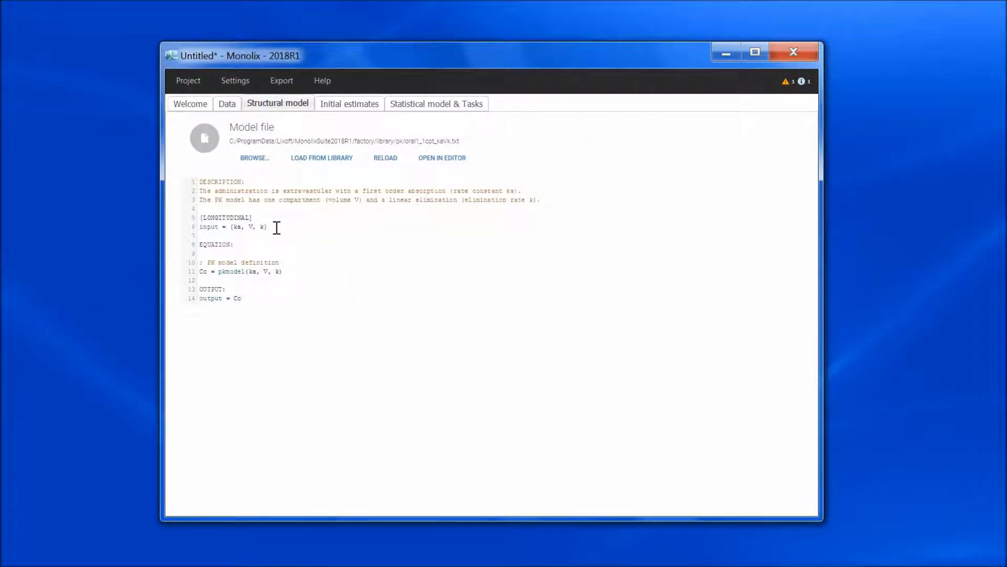
mouse_move(303, 271)
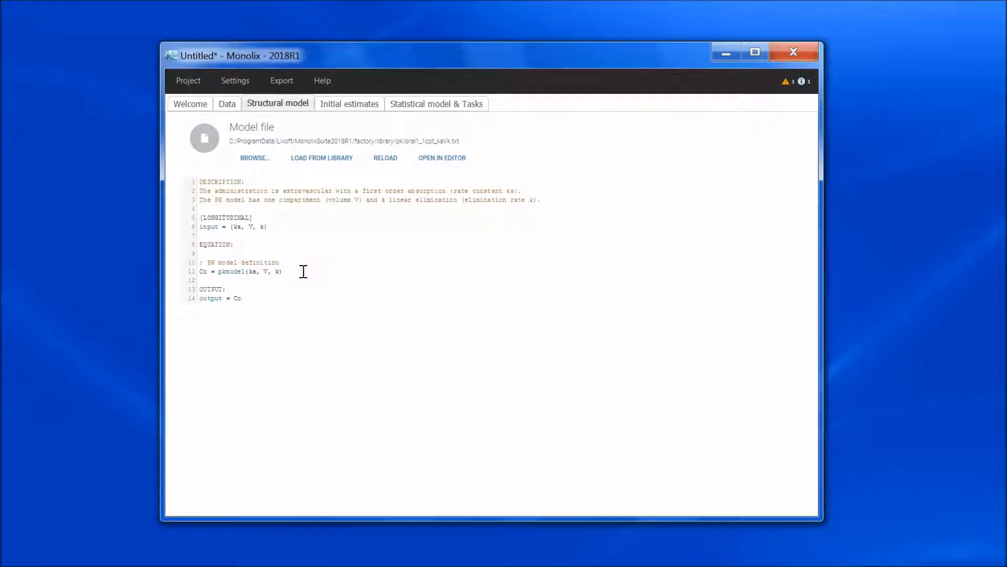
mouse_move(268, 296)
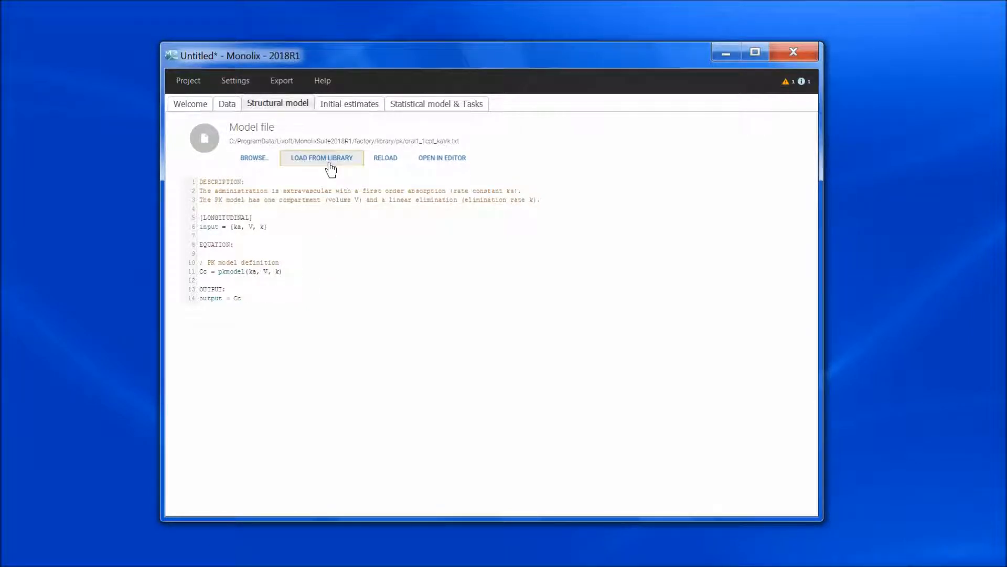
Reopen the library and filter to oral/extravascular plus bolus/infusion administration models.
click(322, 157)
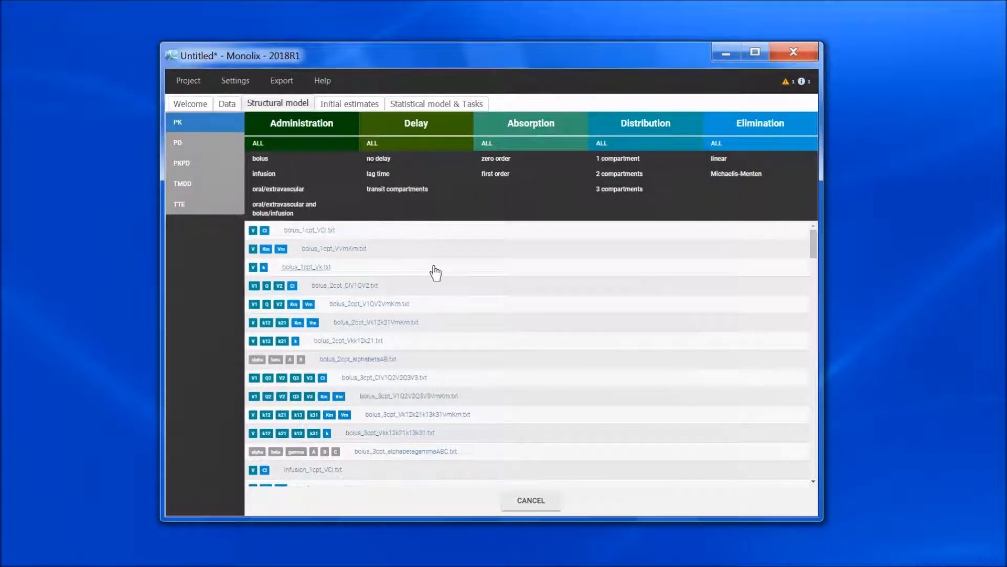
mouse_move(482, 221)
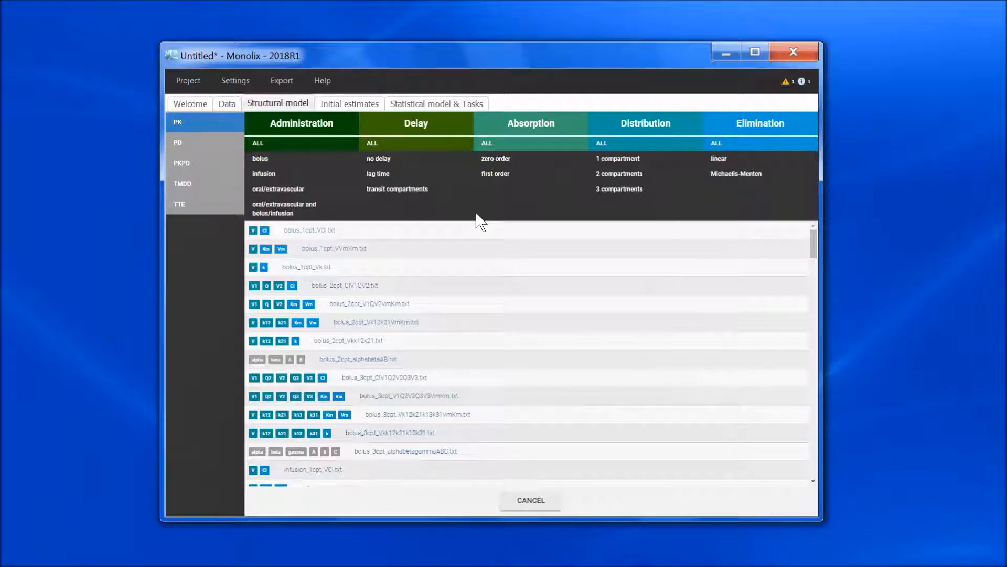
mouse_move(448, 206)
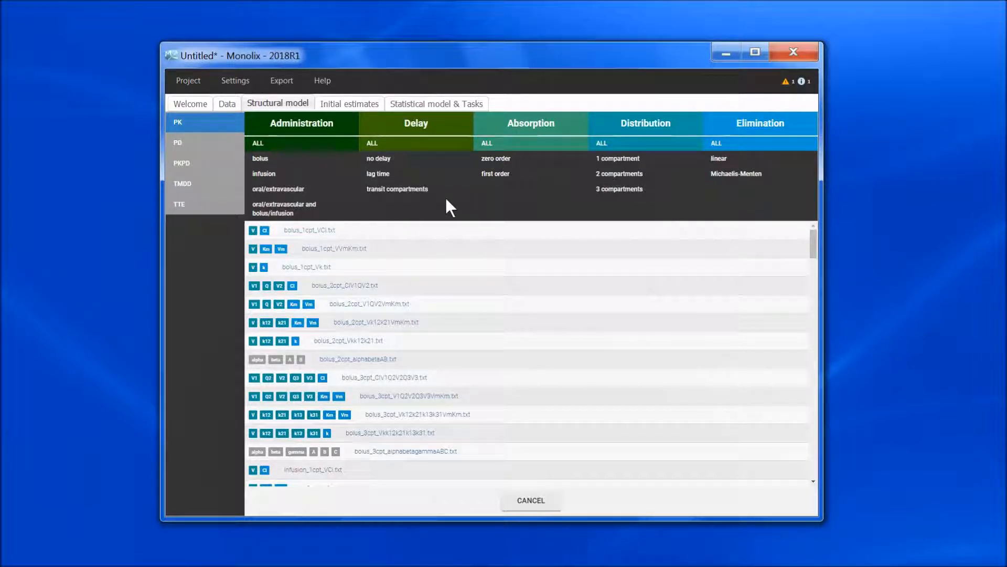
mouse_move(306, 194)
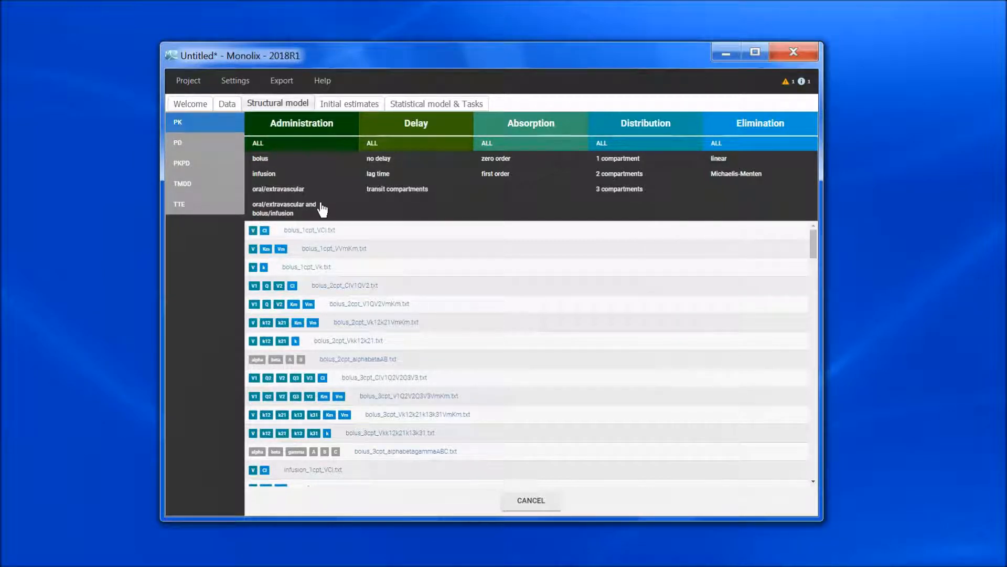
click(282, 204)
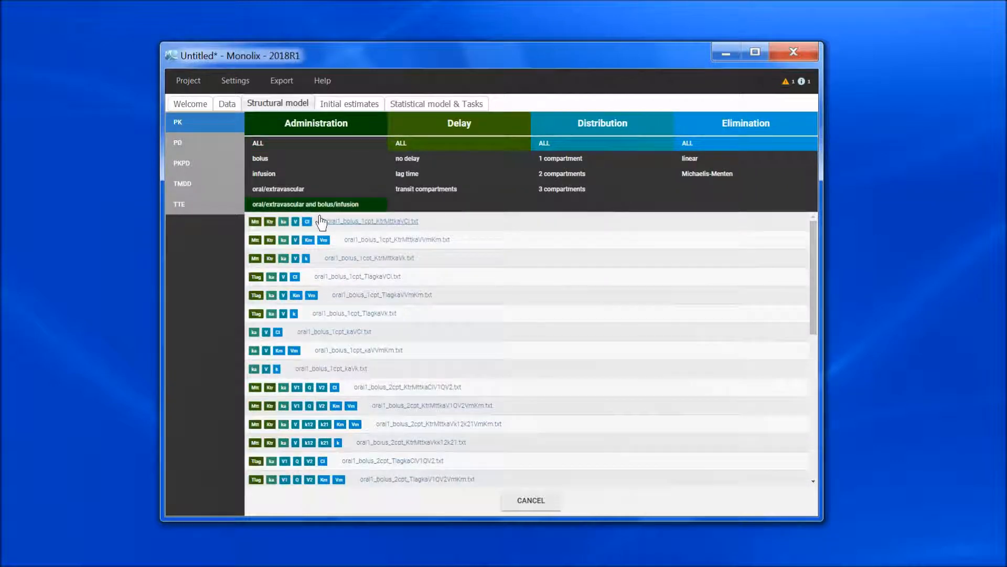
mouse_move(344, 223)
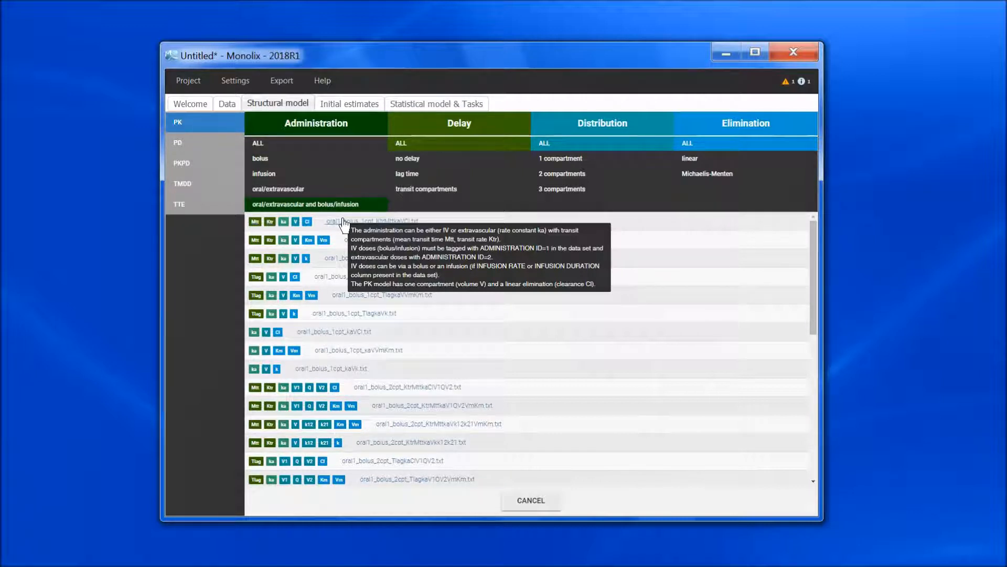
mouse_move(183, 169)
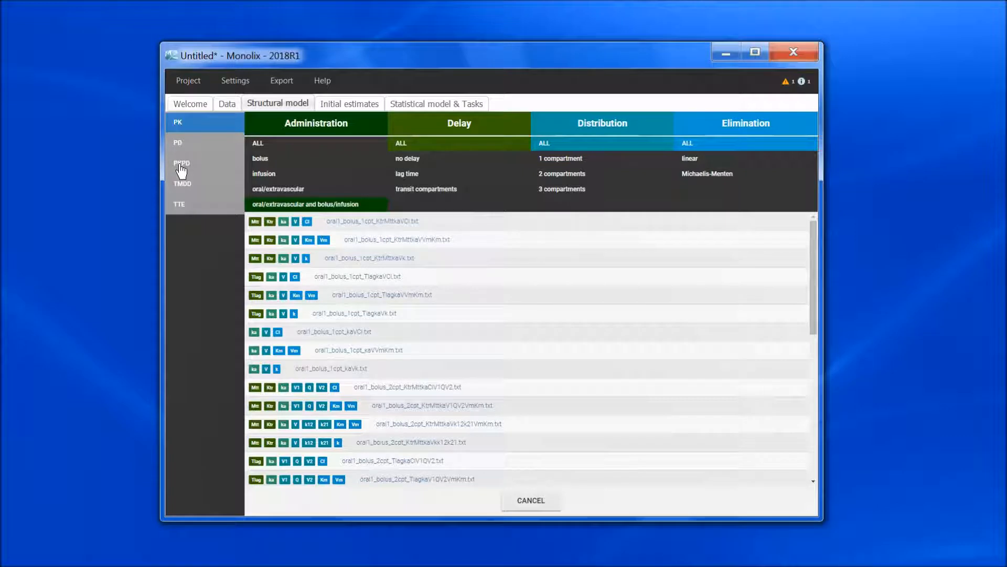
Filter the PKPD library to direct response with Imax drug action.
click(181, 163)
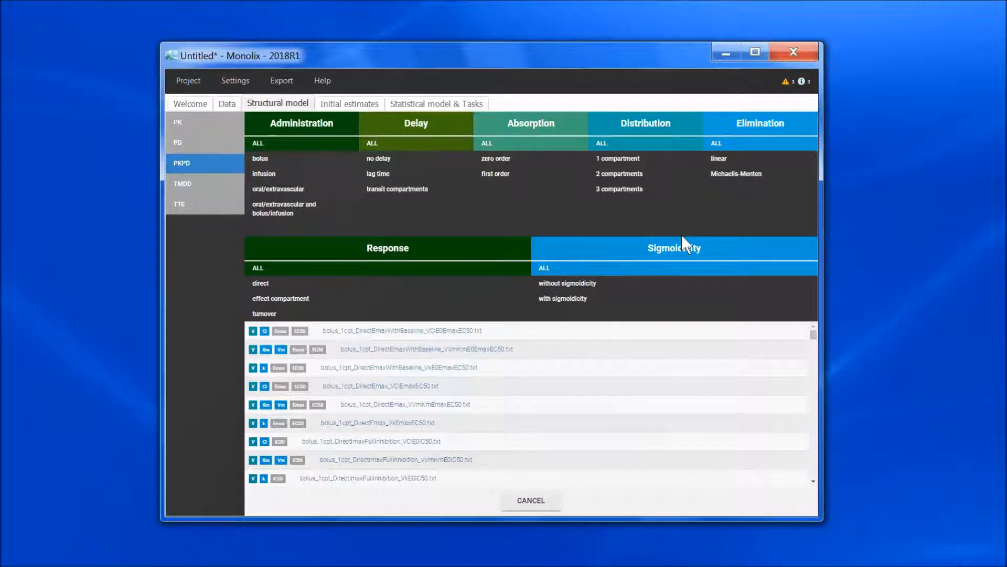
mouse_move(279, 316)
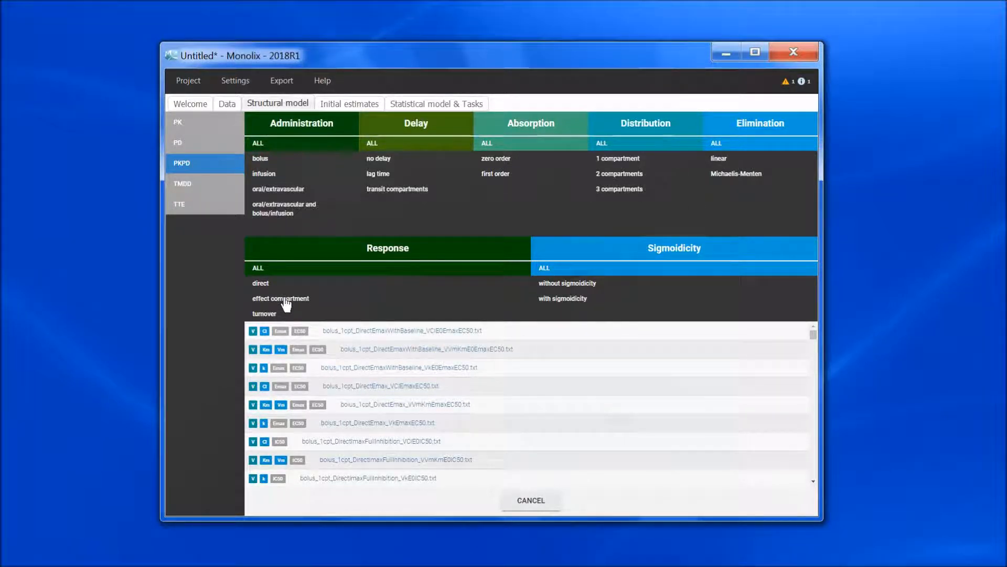
mouse_move(270, 288)
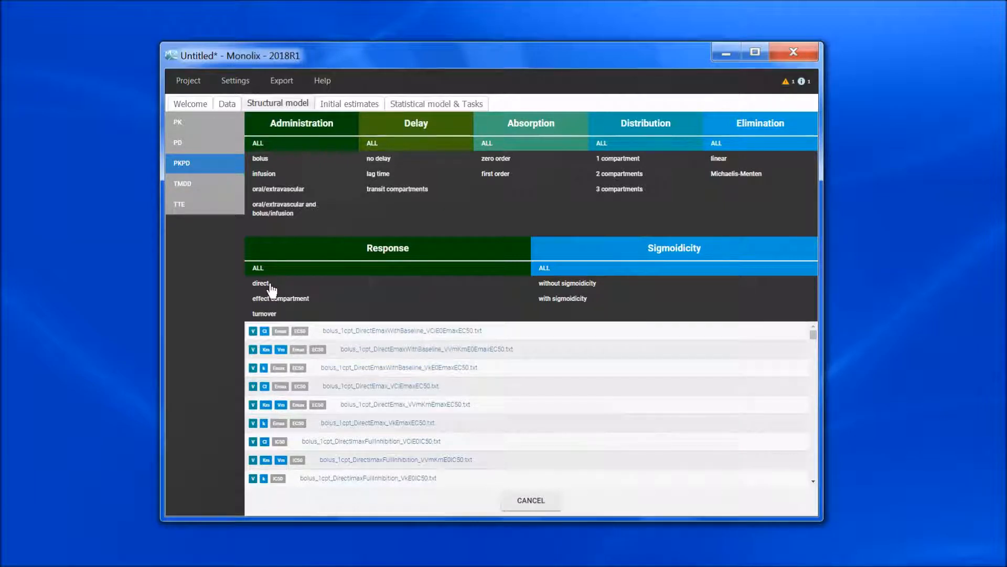
click(260, 282)
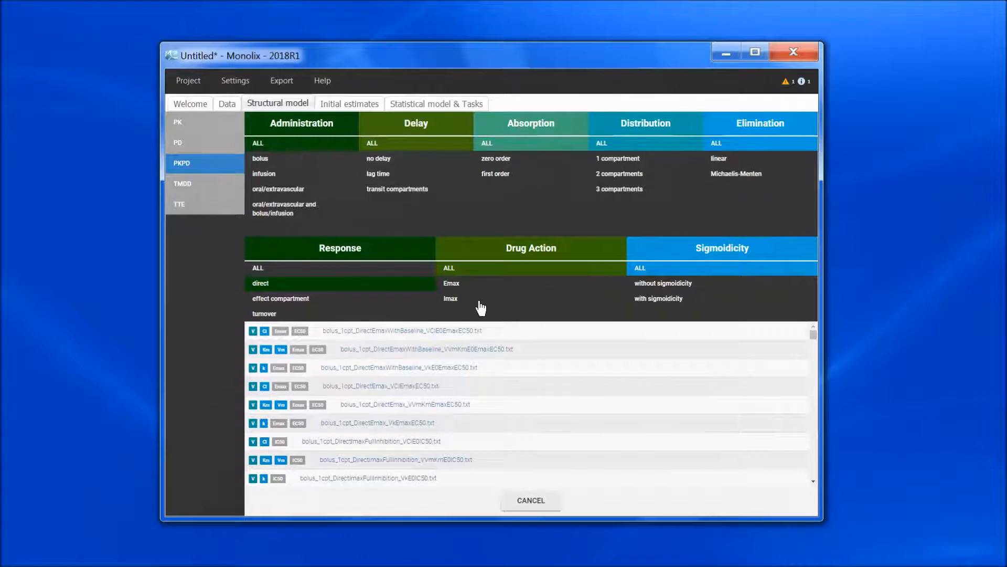
click(450, 298)
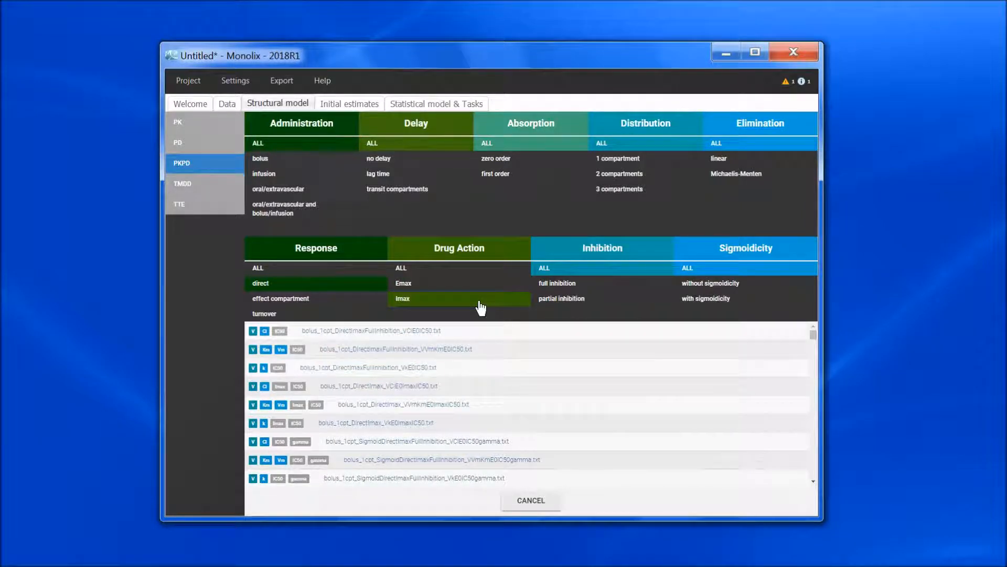
mouse_move(574, 286)
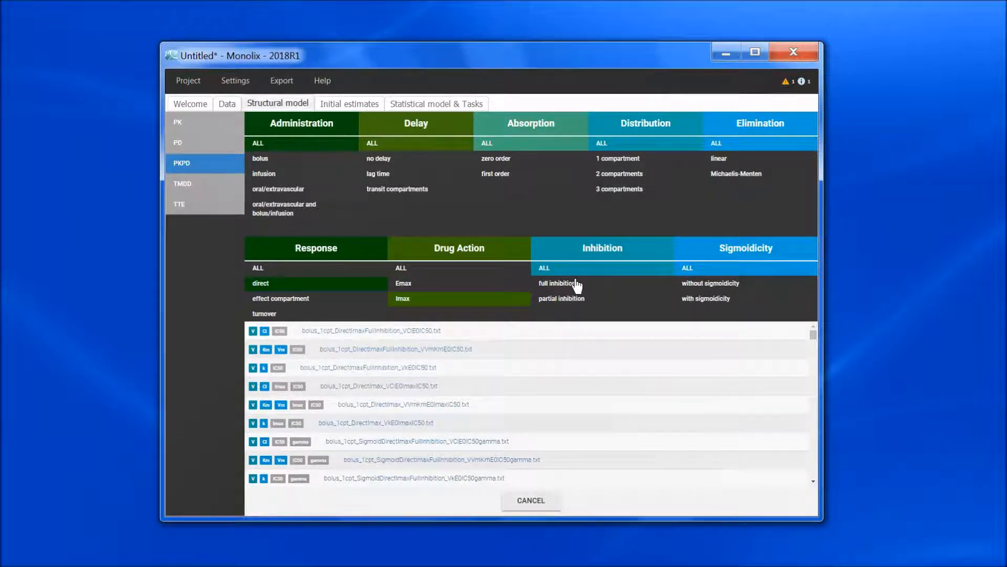
mouse_move(610, 309)
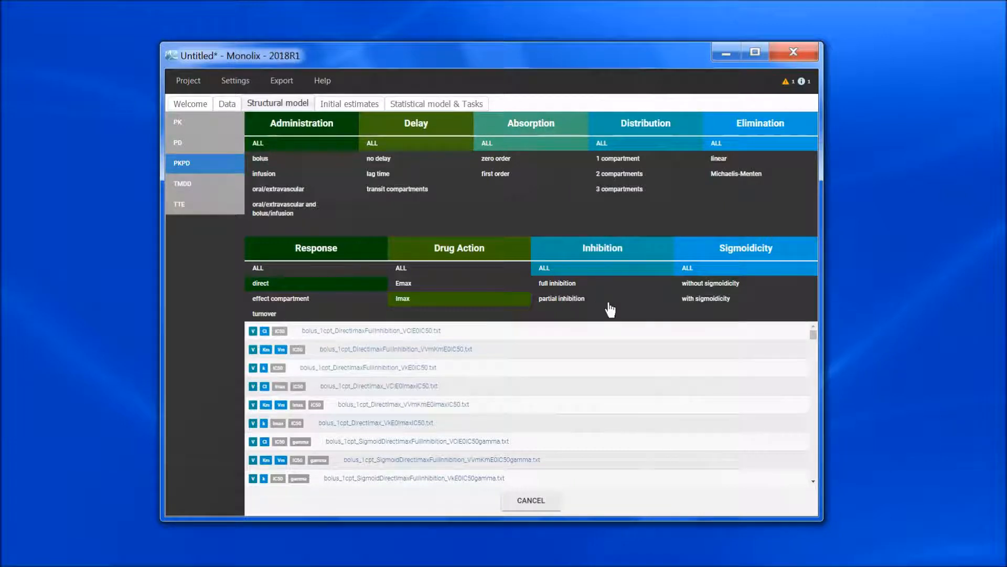
mouse_move(700, 289)
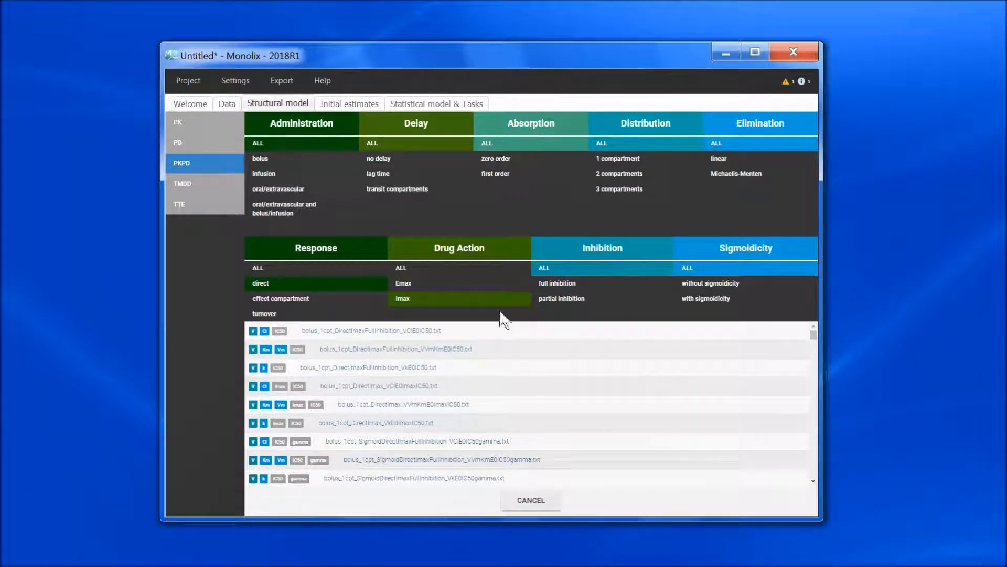
Load bolus_1cpt_DirectImaxFullInhibition VVmKmE0IC50 and view its initial estimate curves.
click(349, 103)
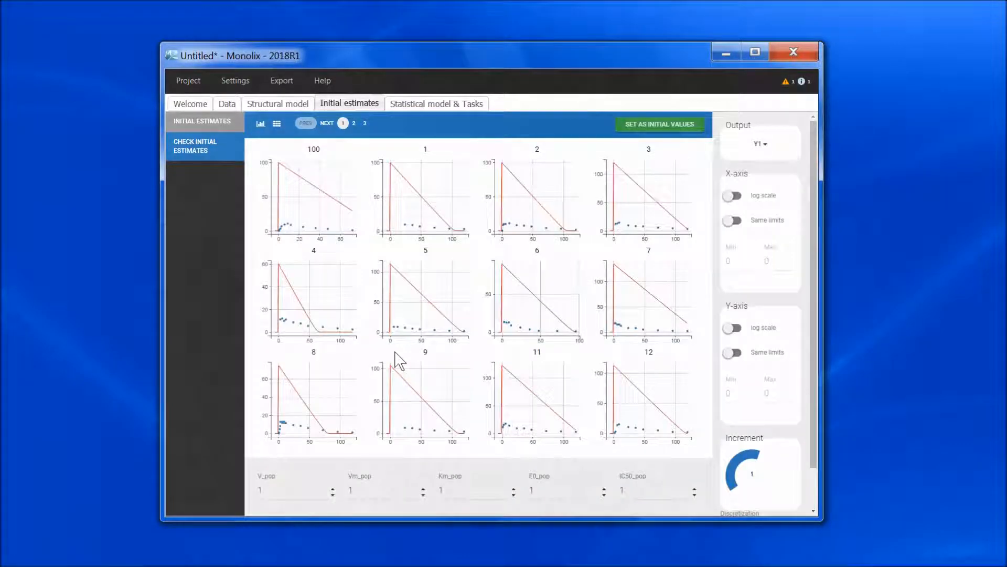
click(278, 103)
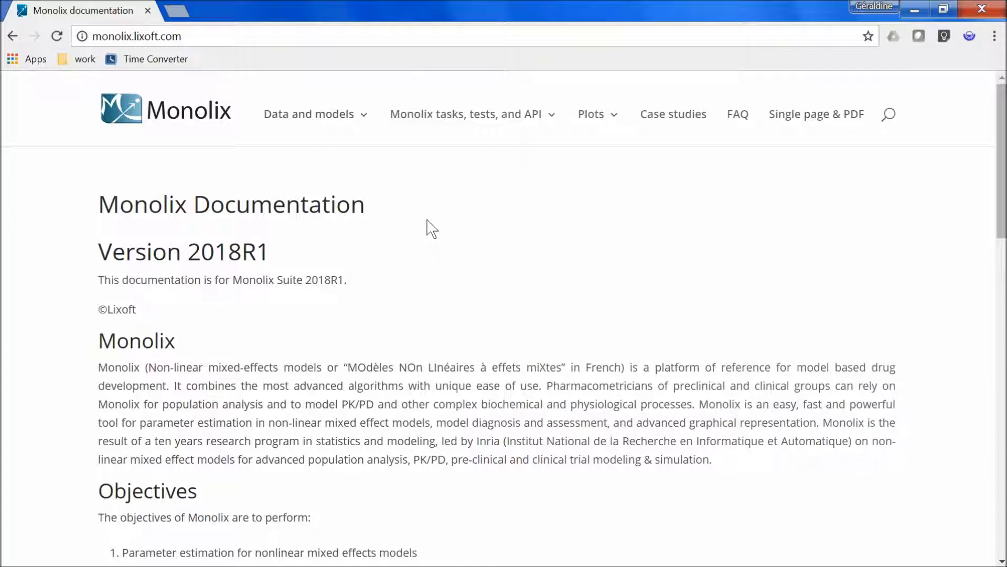
Open Data and models > Libraries of models and scroll through the PKPD, TMDD and TTE sections.
click(324, 115)
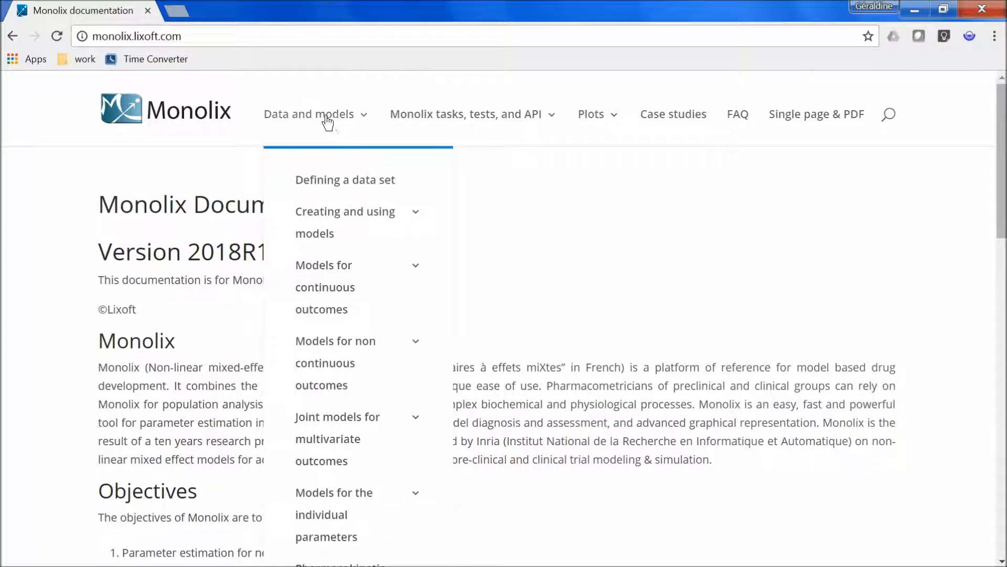
mouse_move(337, 222)
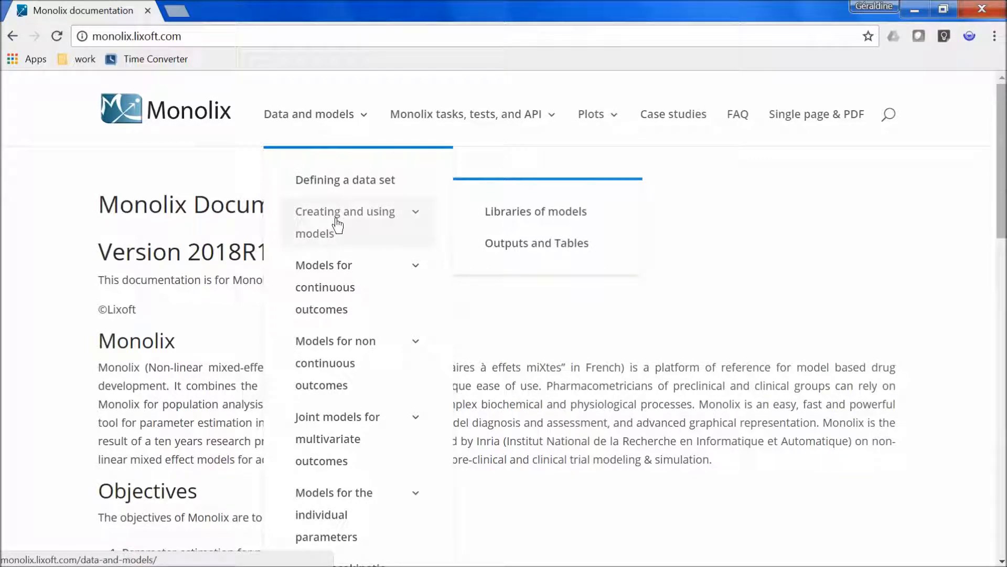
mouse_move(519, 215)
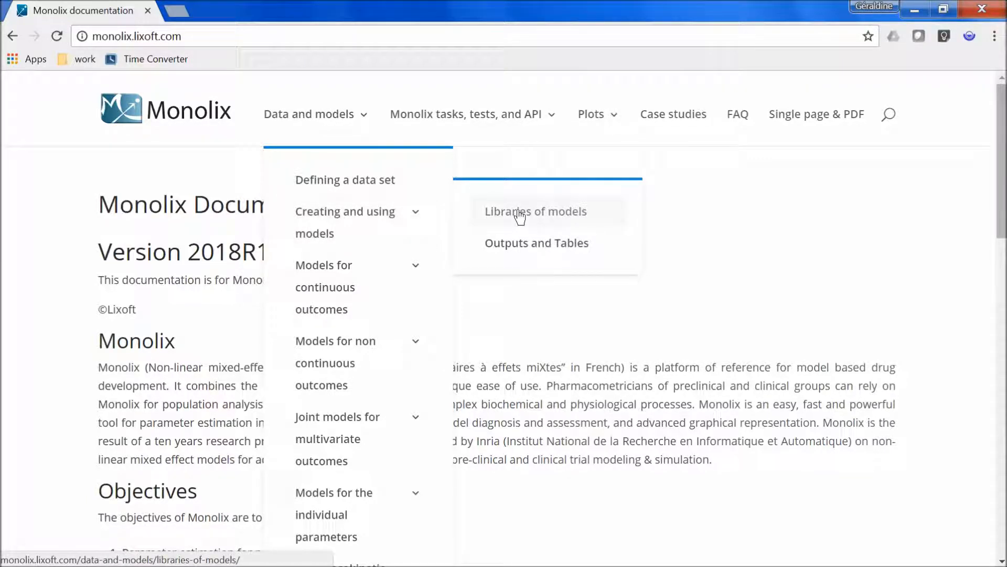
click(536, 212)
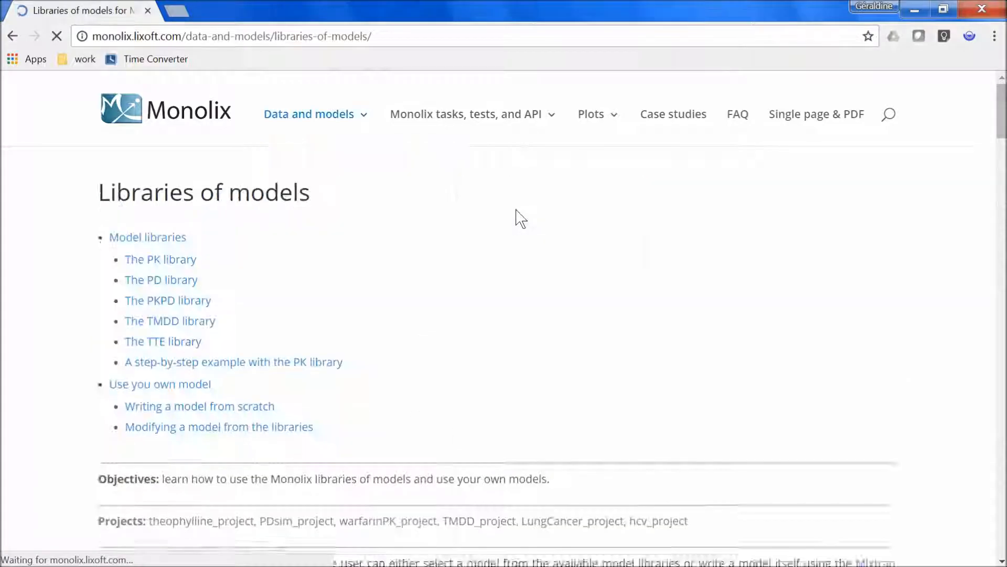
scroll(down, 3)
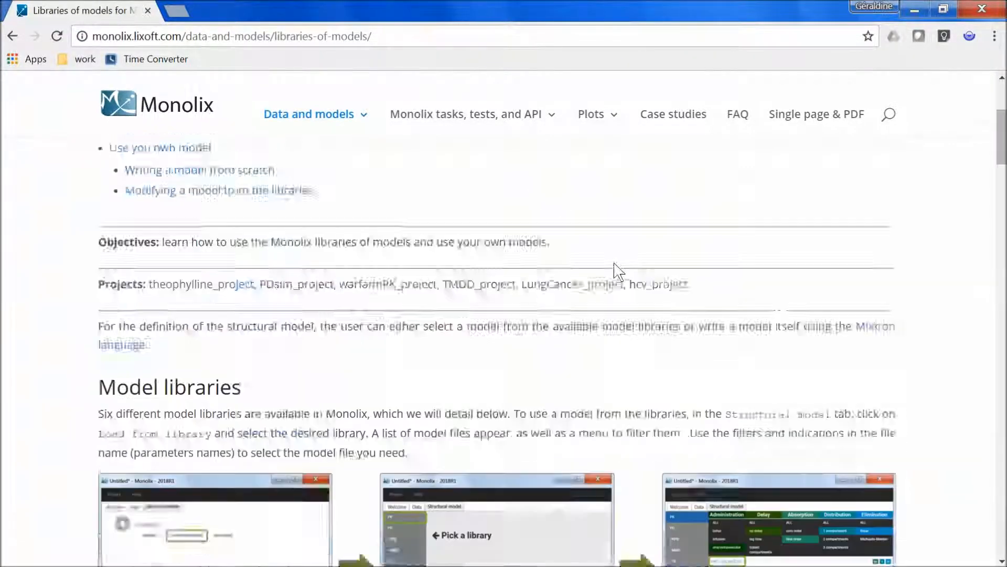
scroll(down, 3)
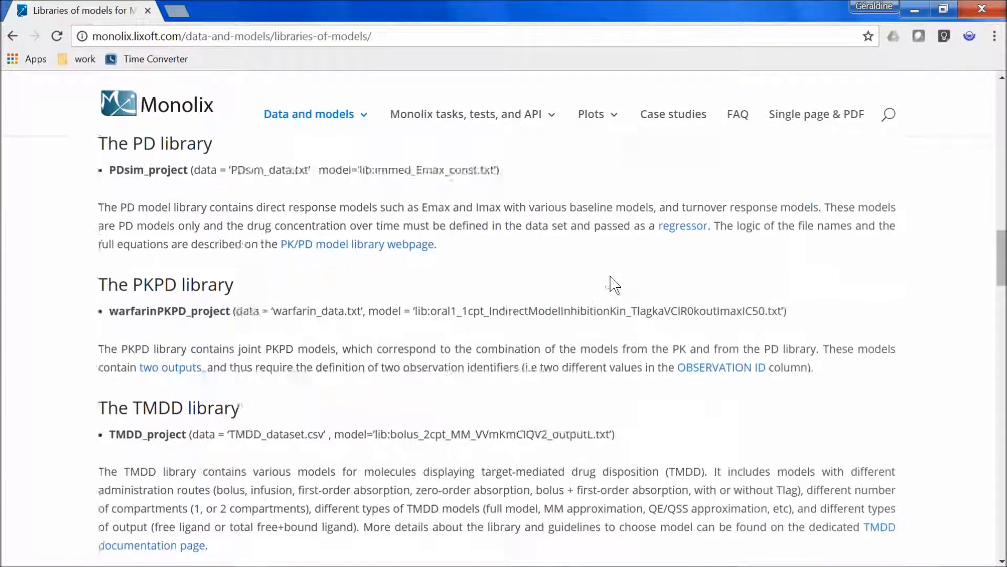
scroll(down, 3)
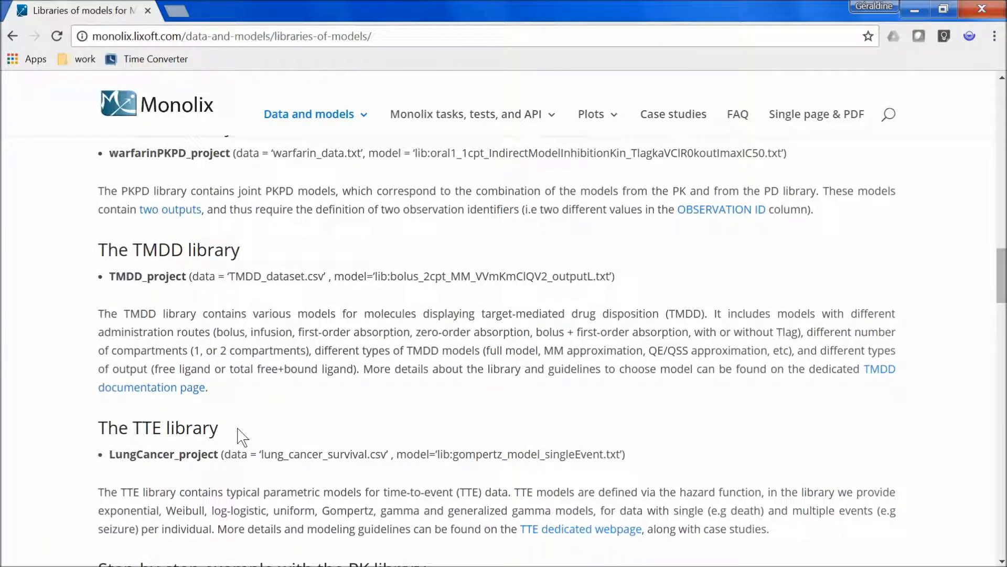
mouse_move(200, 414)
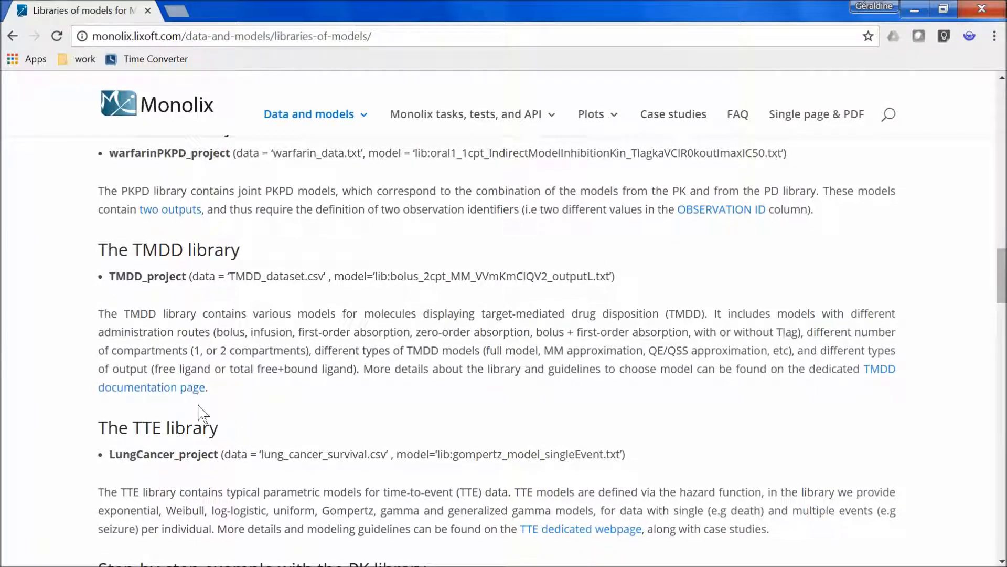